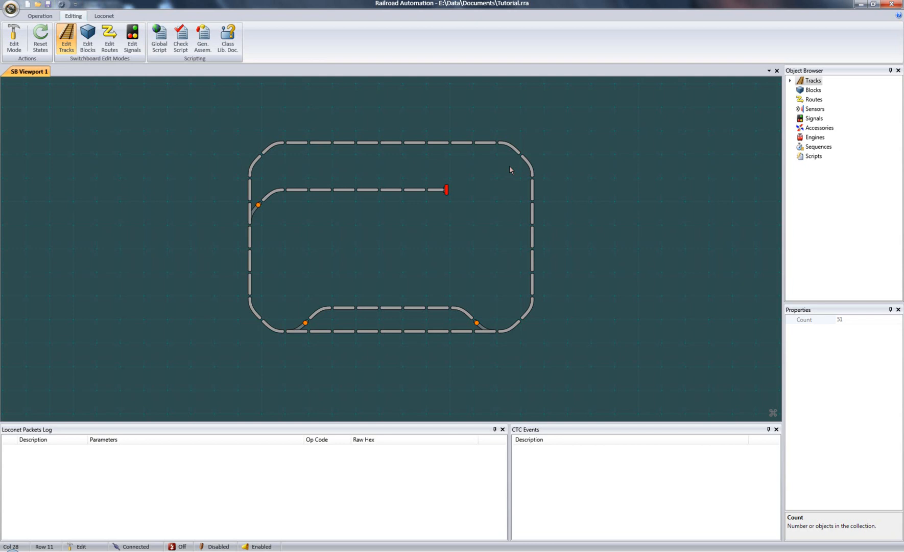
mouse_move(518, 167)
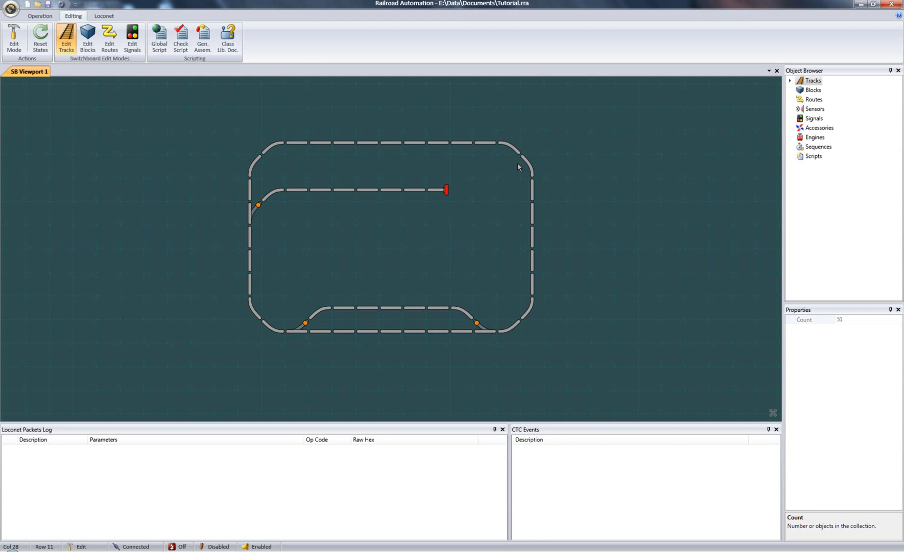
- Switch the track layout into block editing mode from the Blocks context menu
right_click(813, 90)
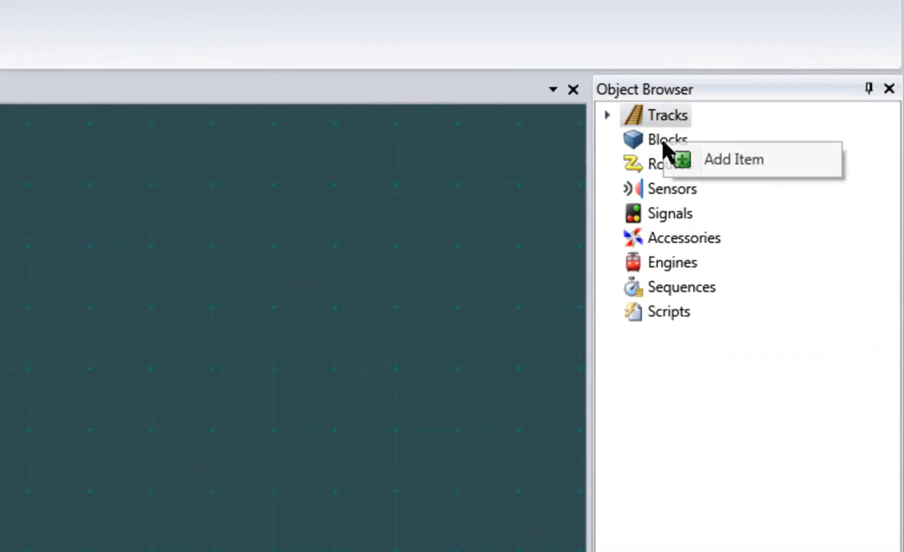
left_click(733, 159)
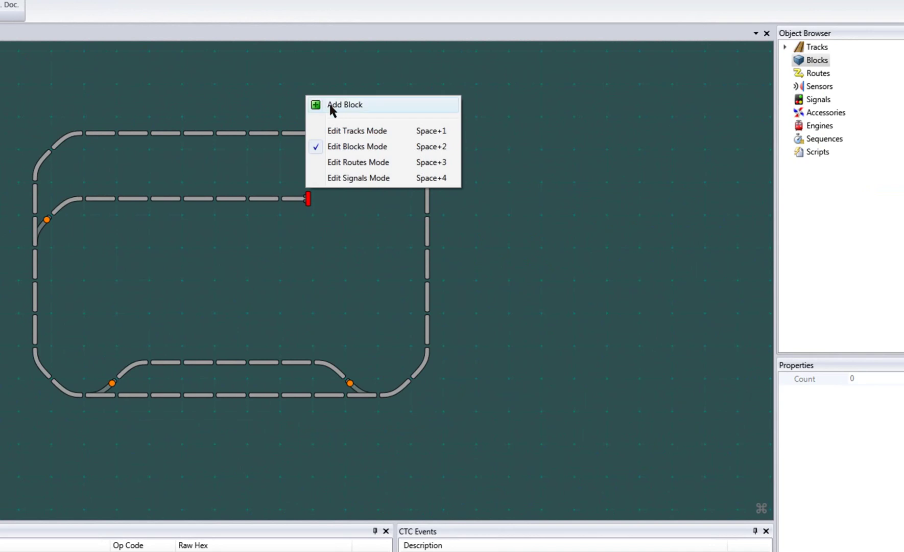
- Add a new block to the layout from the context menu
left_click(344, 105)
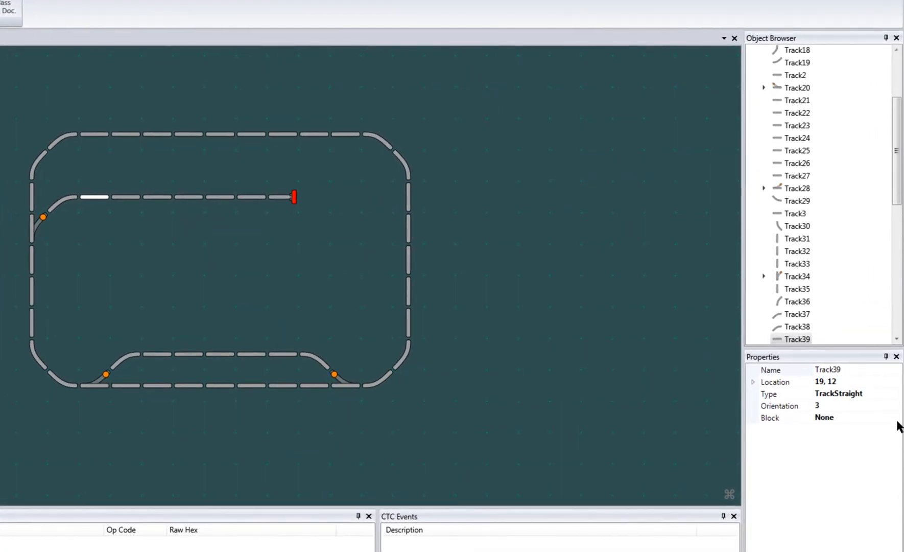
- Set Track39's Block property to Block1 in the Properties panel
left_click(896, 417)
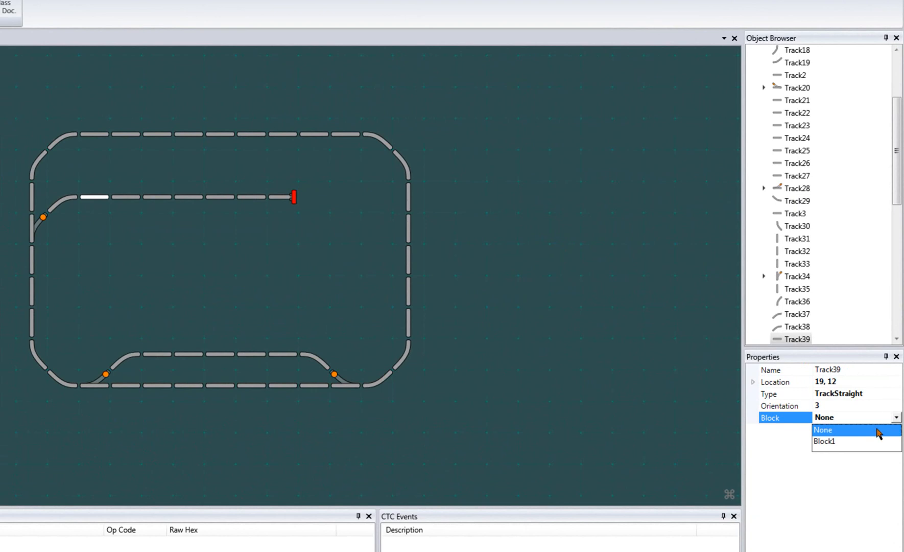
left_click(825, 441)
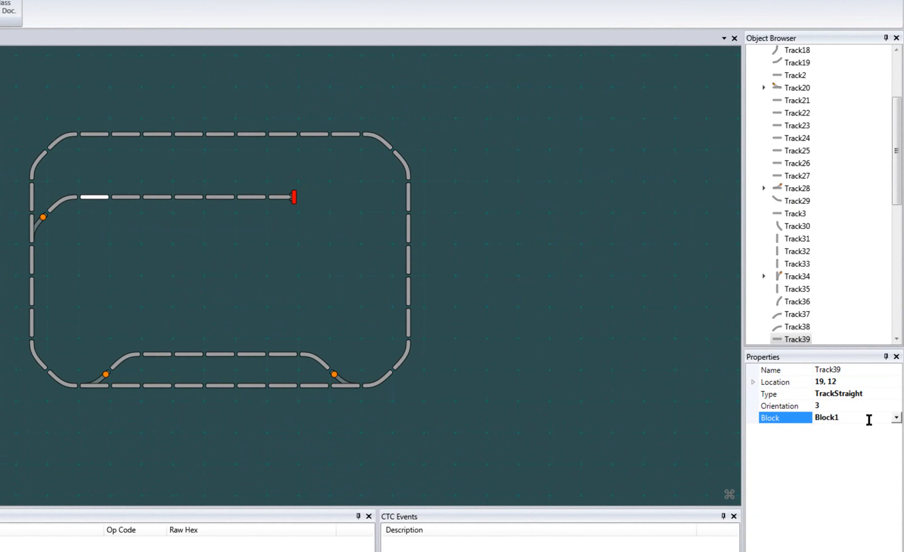
mouse_move(880, 255)
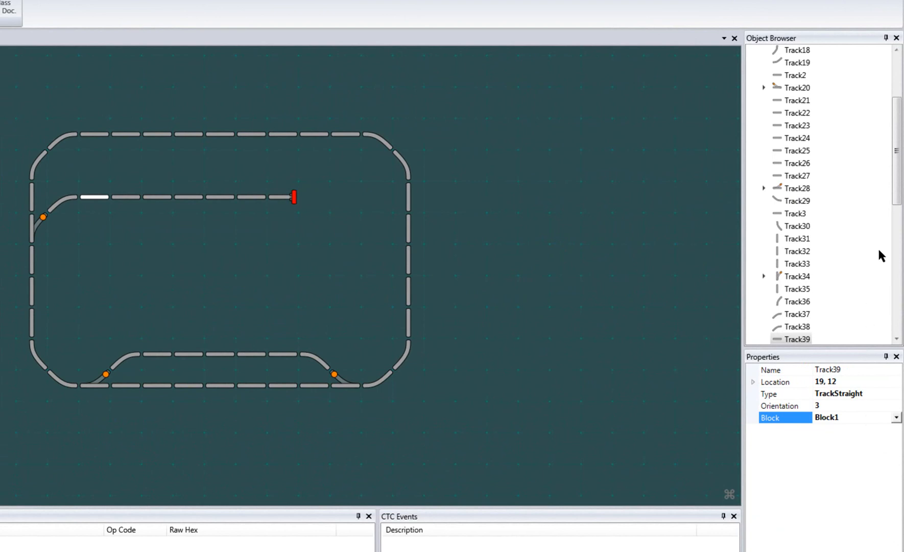
scroll("up", 3)
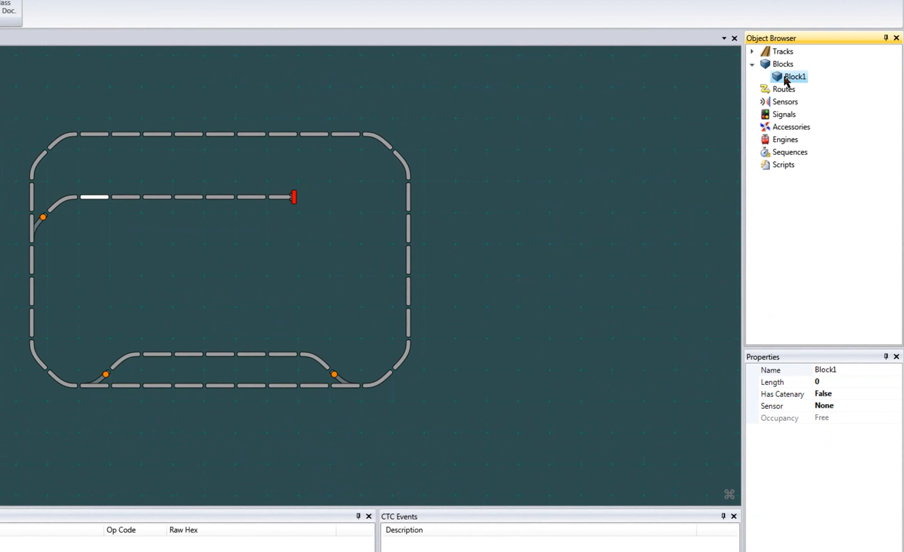
- Add the upper spur's remaining track pieces, up to the buffer stop, to Block1
right_click(144, 205)
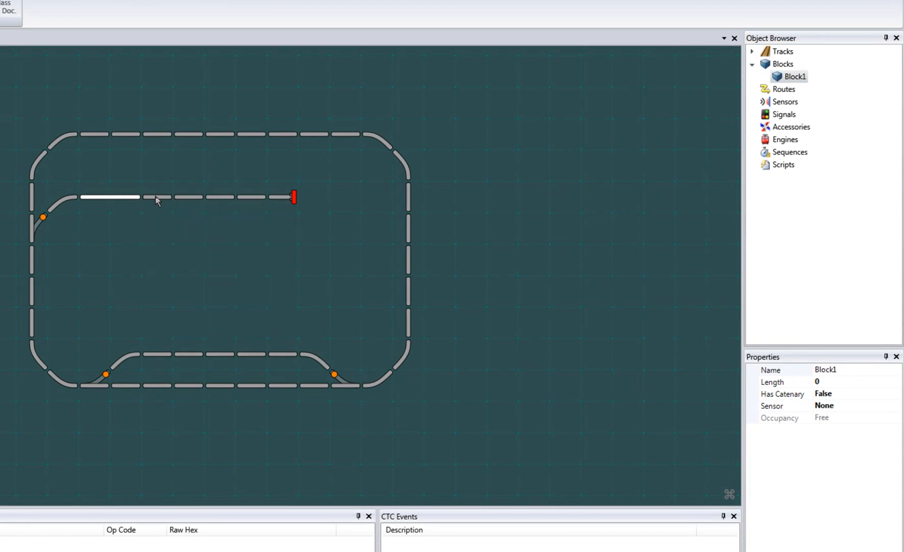
right_click(157, 200)
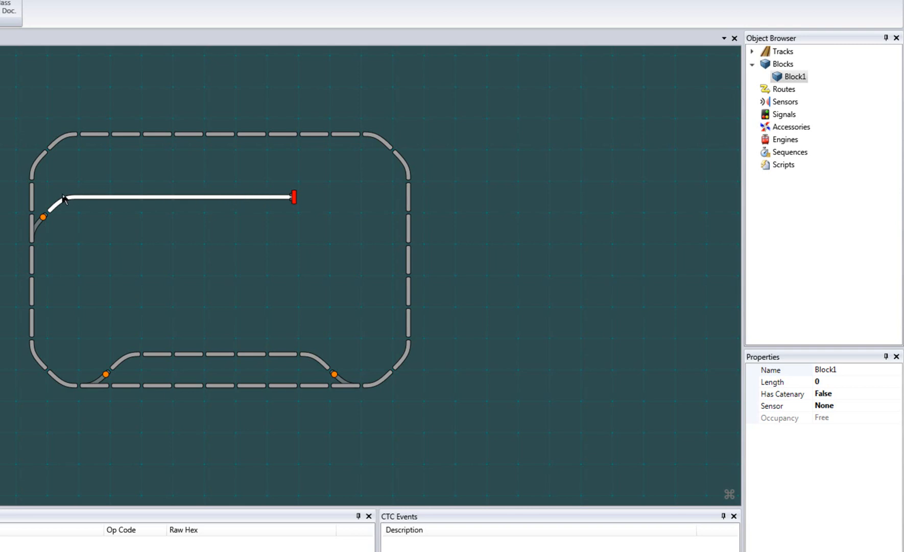
mouse_move(820, 156)
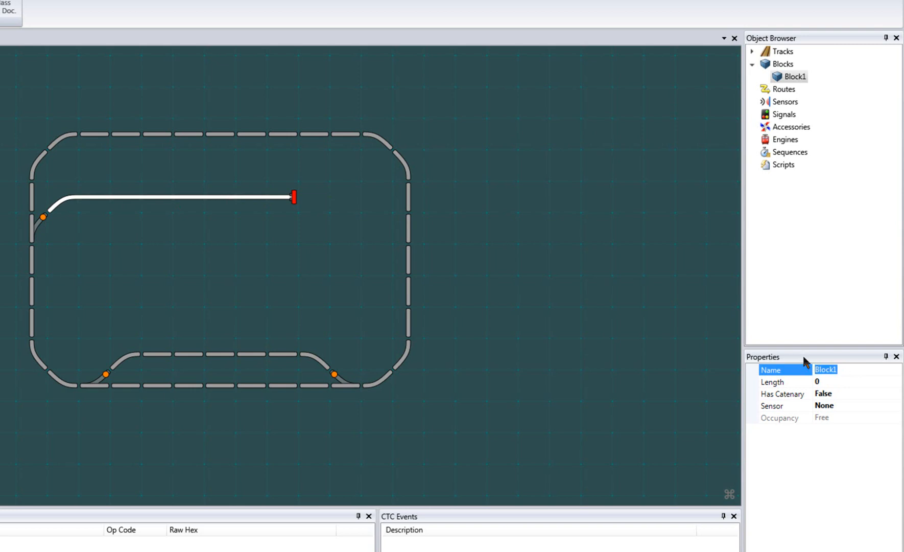
- Enter Spur1 as the new name of Block1
type("Spur")
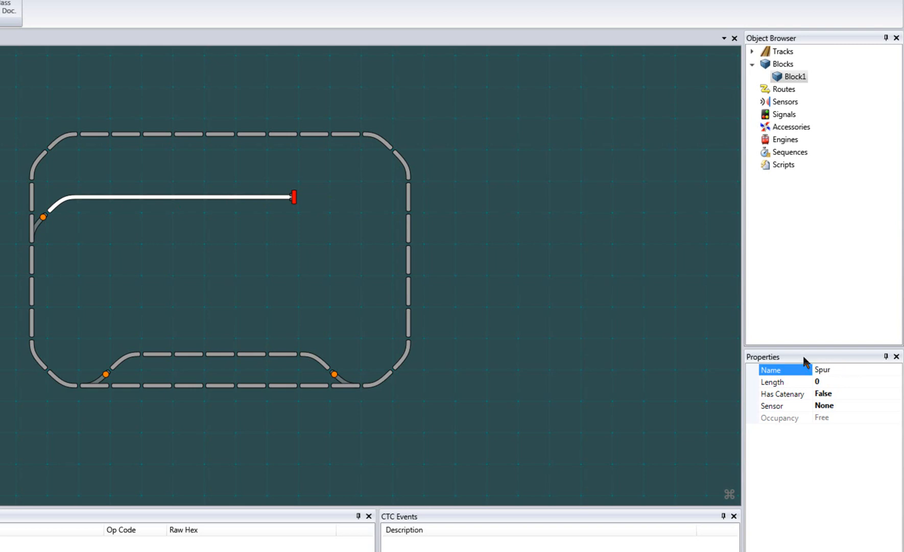
type("Spur1")
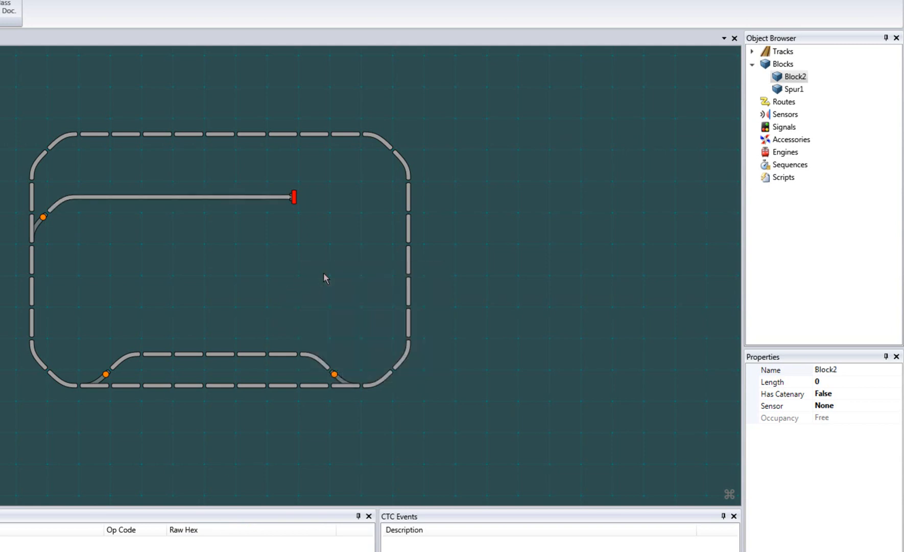
mouse_move(176, 368)
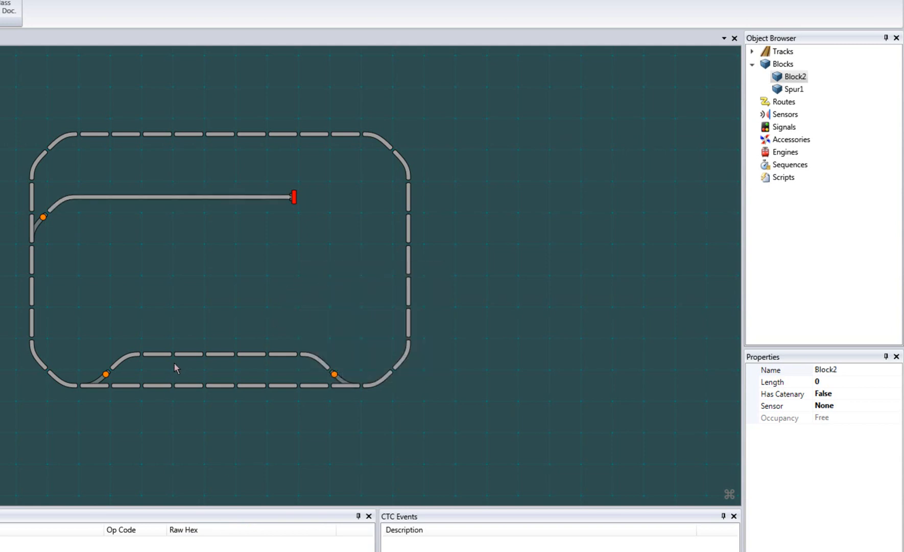
- Add the lower siding's track pieces between the turnouts to Block2
left_click(139, 355)
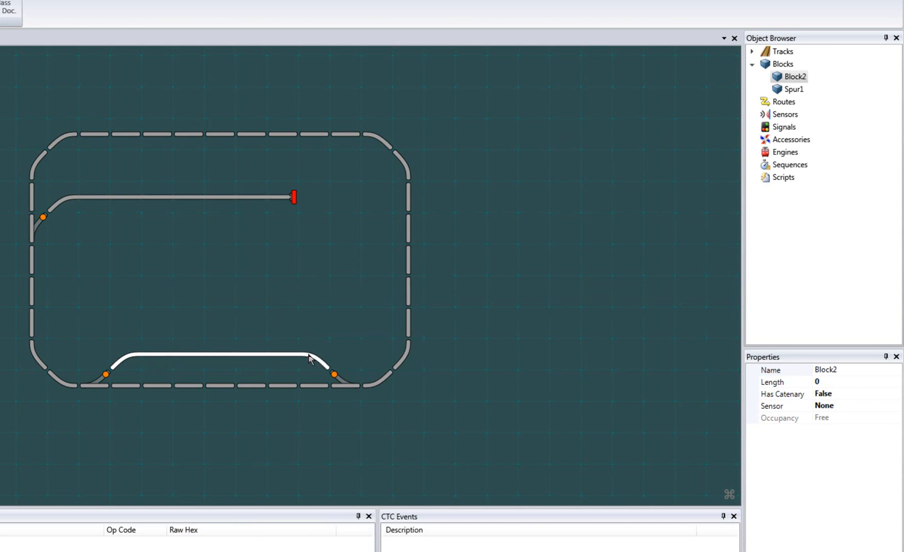
left_click(793, 89)
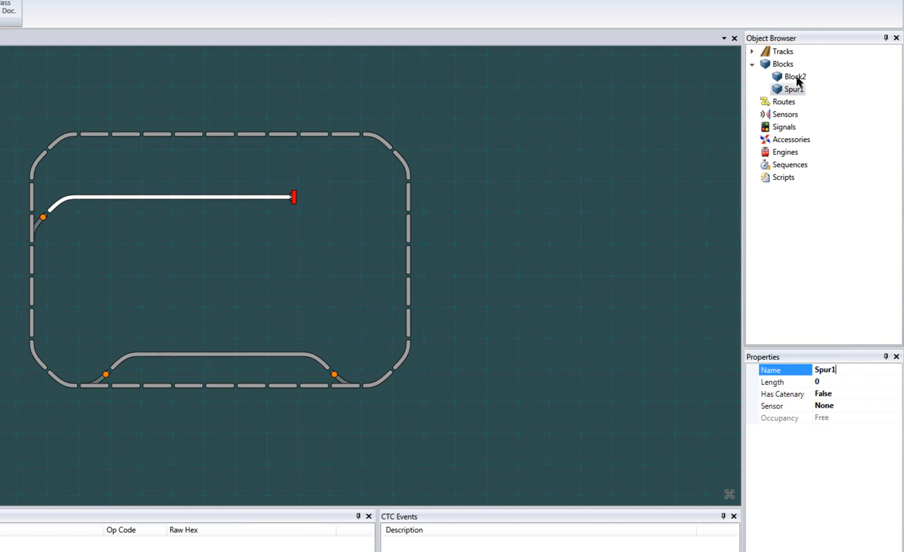
- Select Block2 and change its name to Side1
left_click(795, 76)
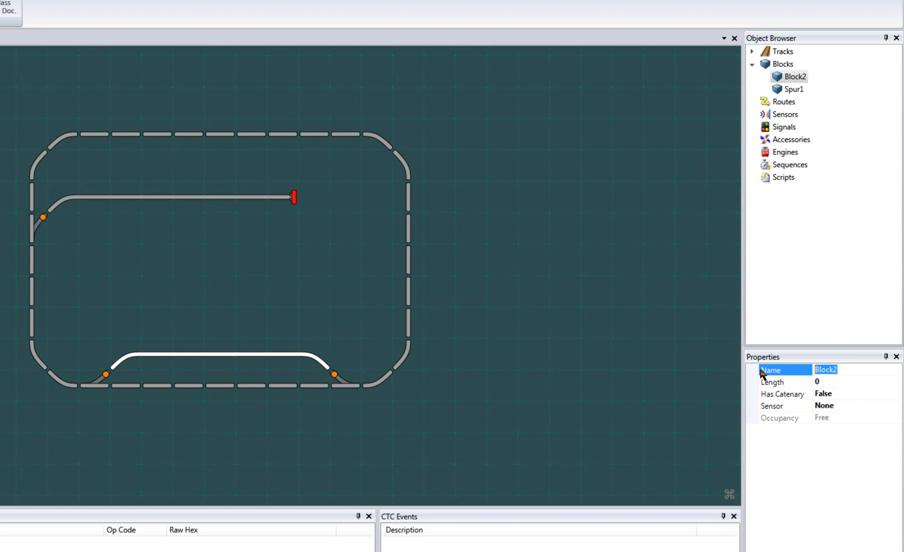
type("Side1")
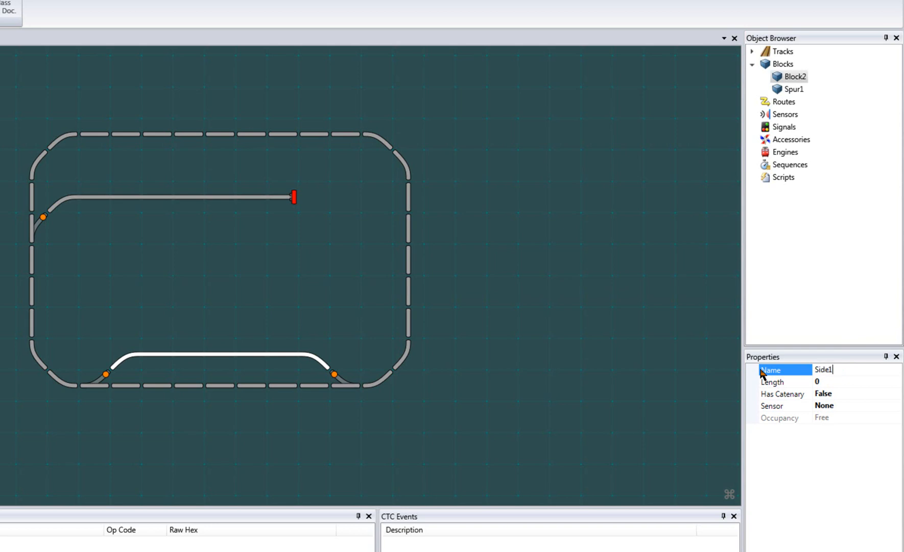
key("Return")
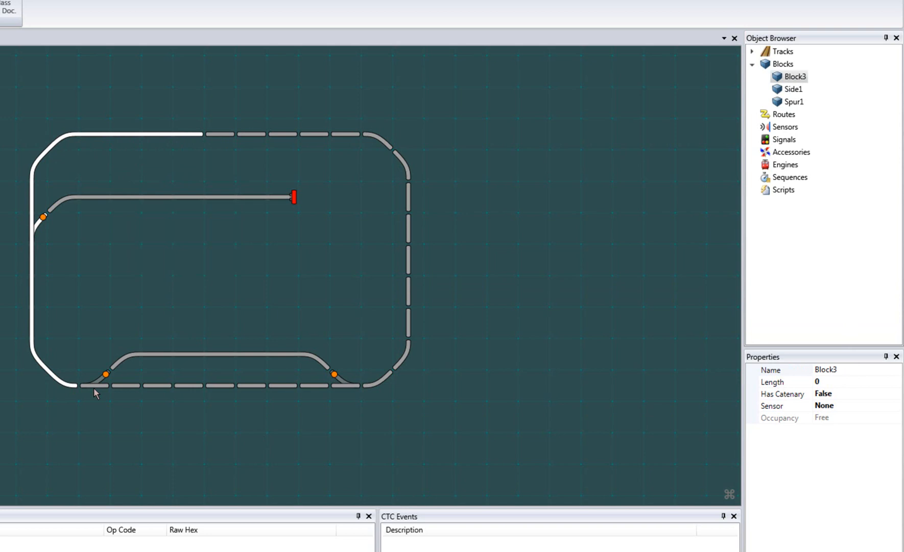
- Assign a main-loop track to a block through the block editing context menu
right_click(96, 393)
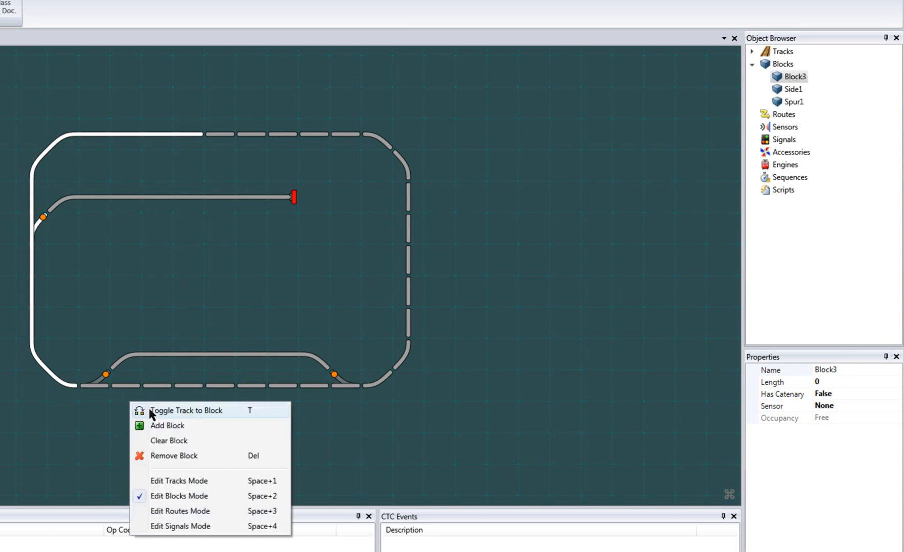
left_click(167, 425)
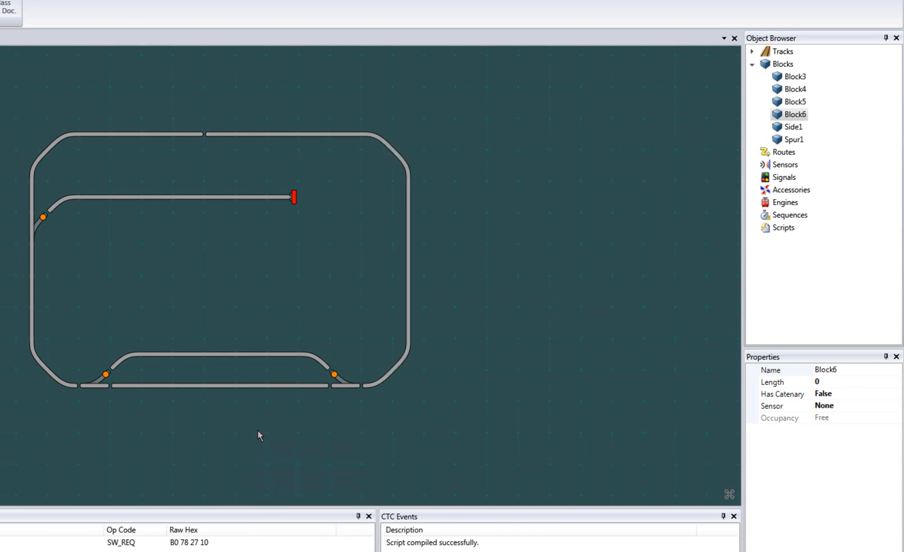
mouse_move(102, 387)
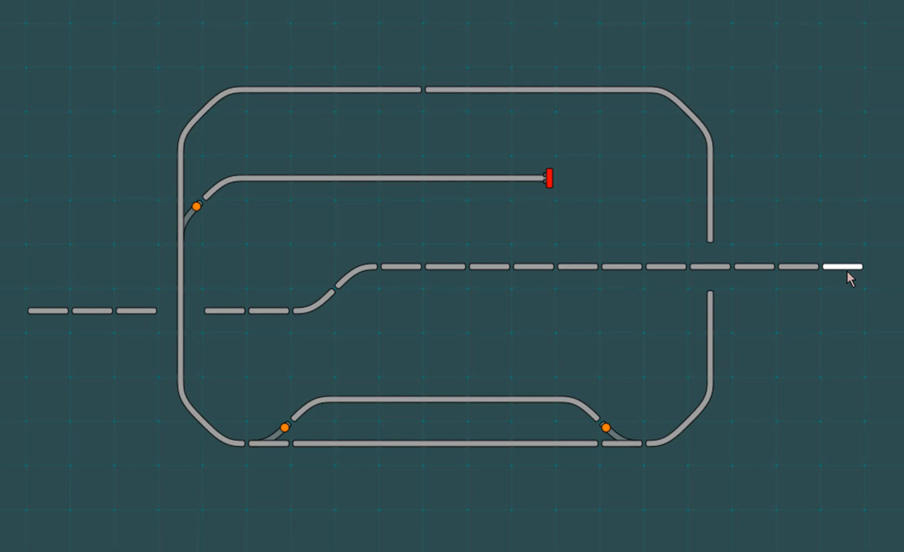
mouse_move(733, 135)
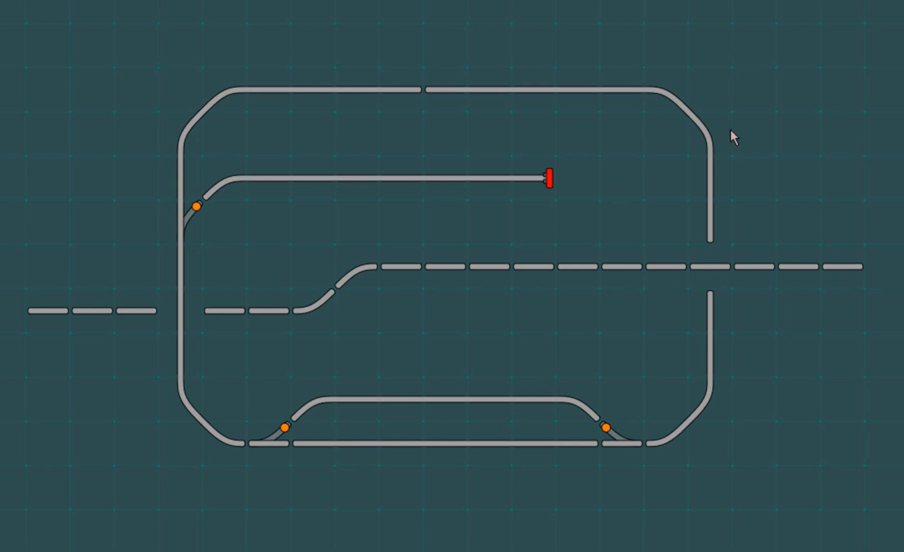
mouse_move(61, 317)
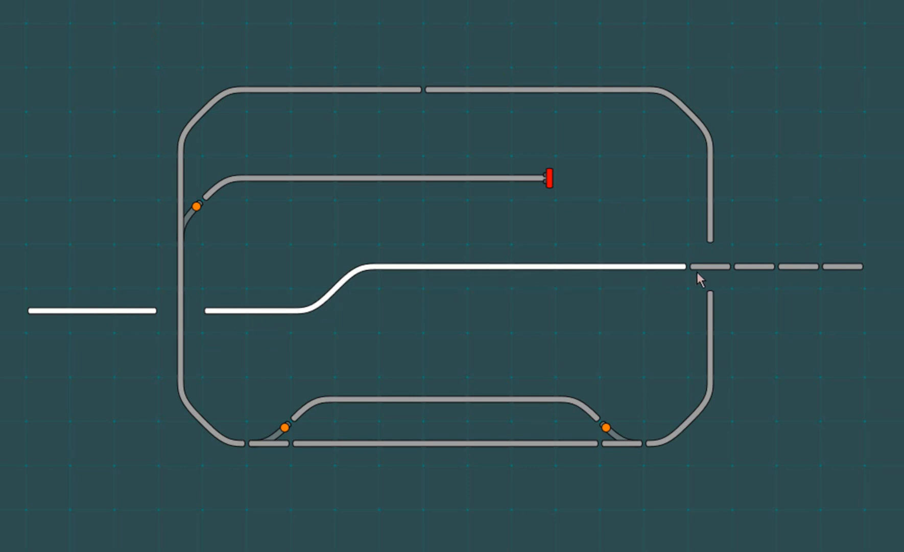
- Add another track piece of the new crossing line to a block
left_click(701, 279)
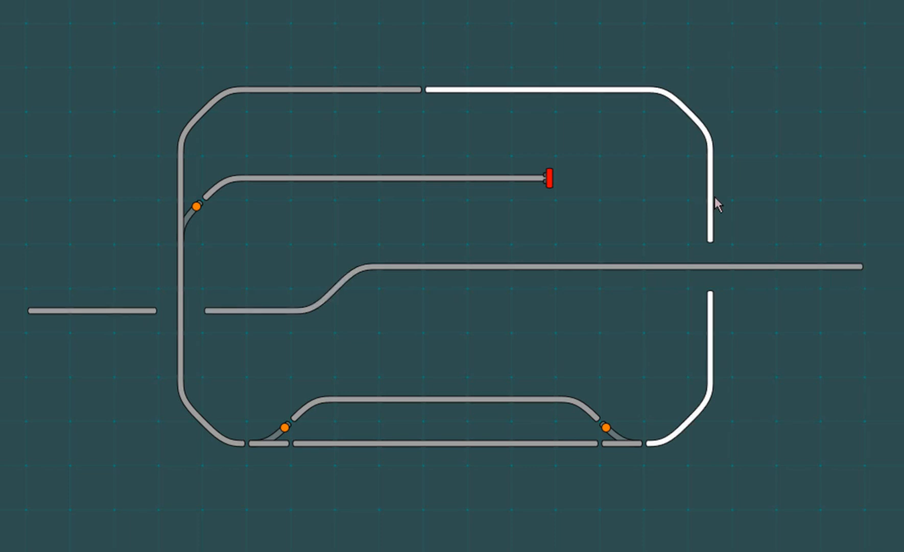
mouse_move(711, 207)
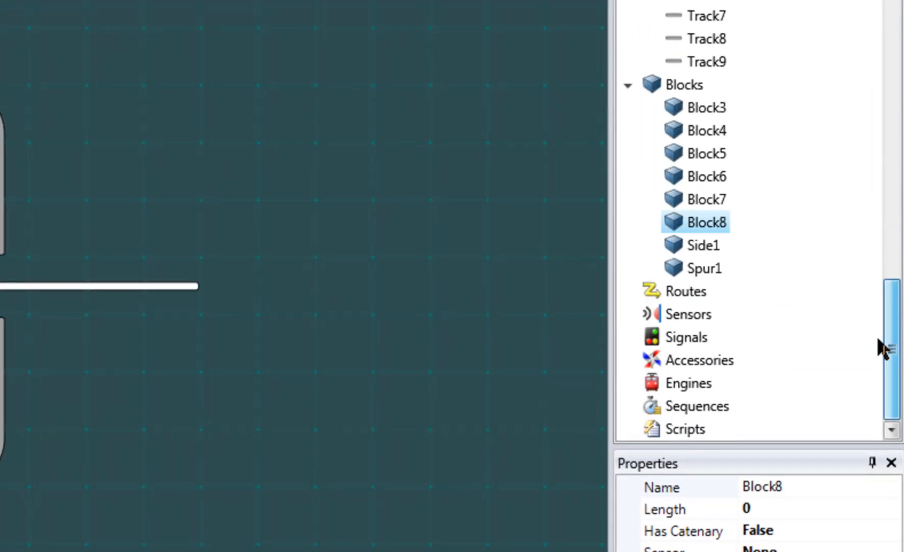
- Add Sensor1 under Sensors with device address 10 and port 5
left_click(689, 314)
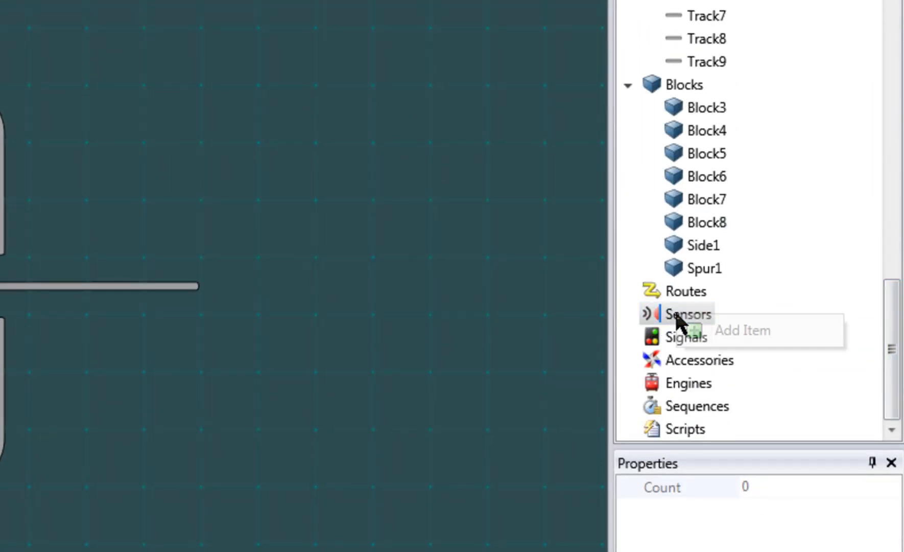
left_click(742, 330)
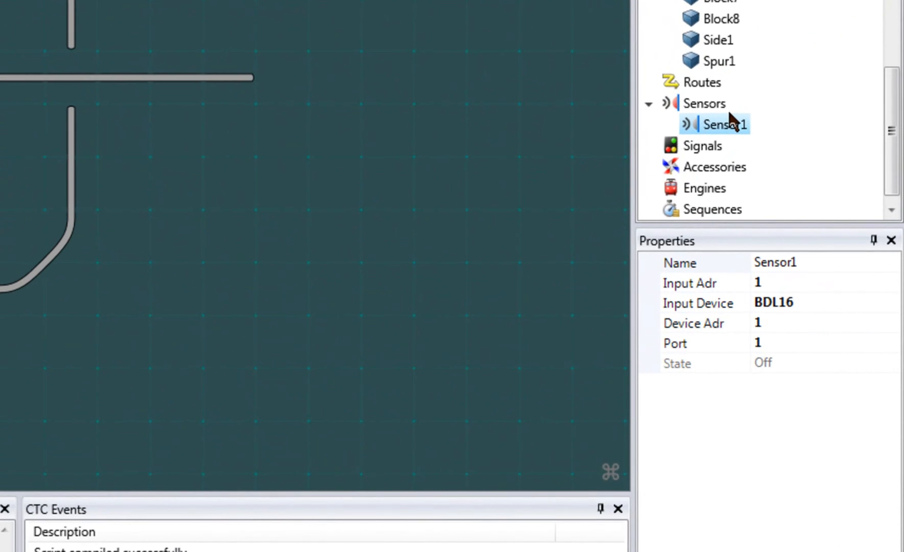
mouse_move(813, 307)
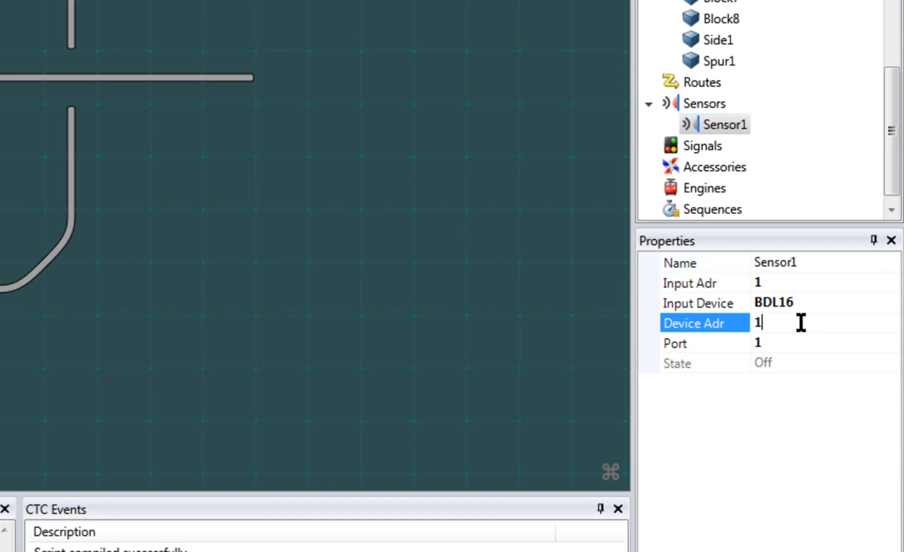
type("0")
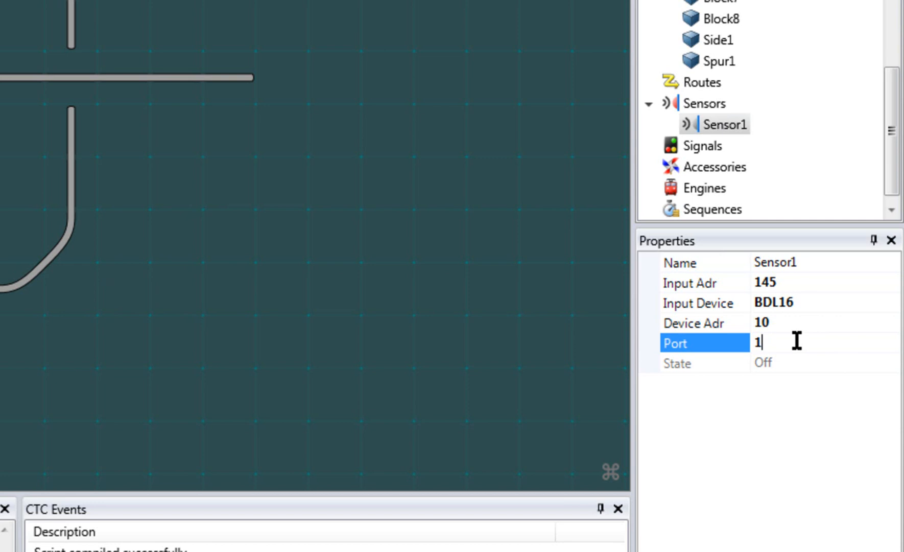
type("5")
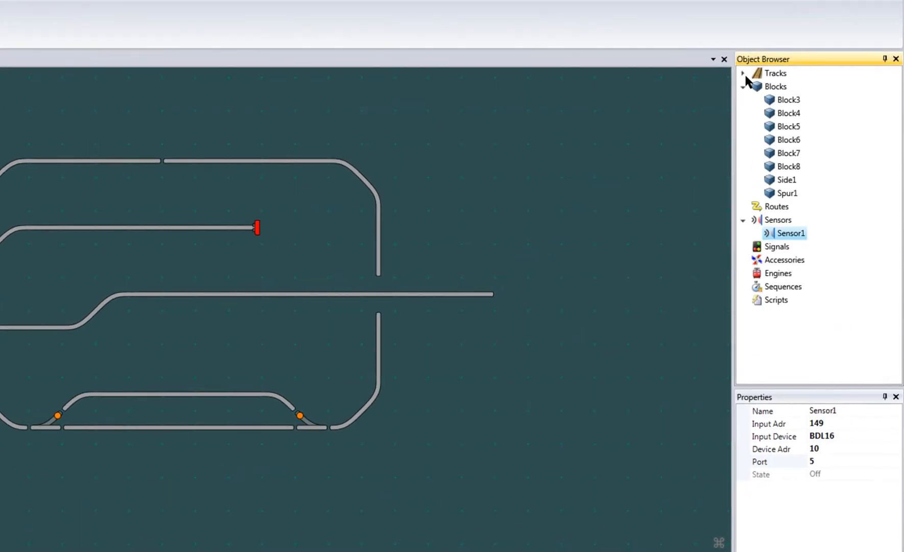
- Set block Side1's Sensor property to Sensor1, then start CTC to watch its occupancy events
left_click(786, 180)
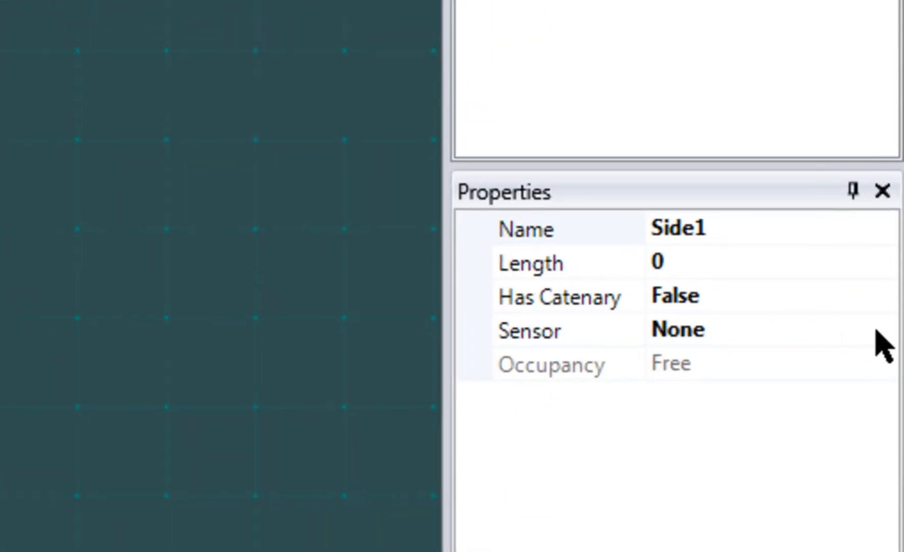
left_click(886, 329)
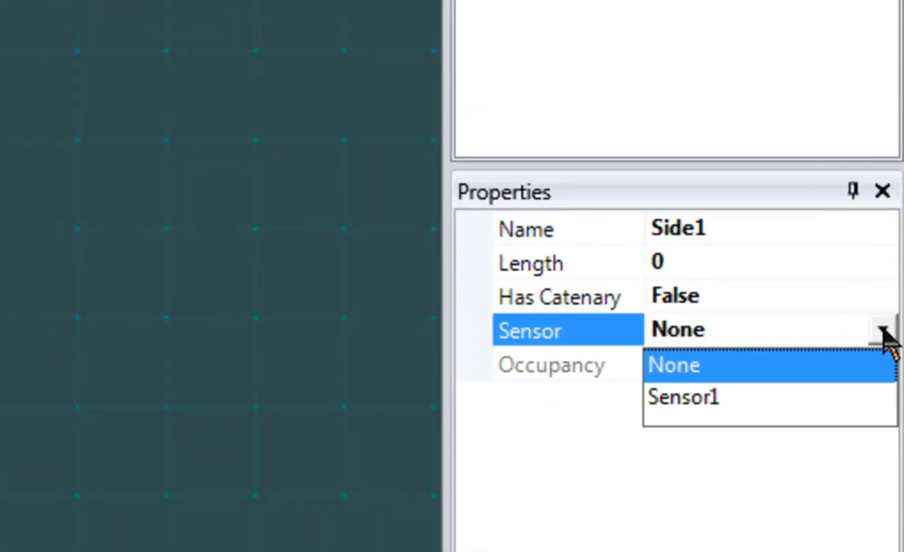
left_click(683, 397)
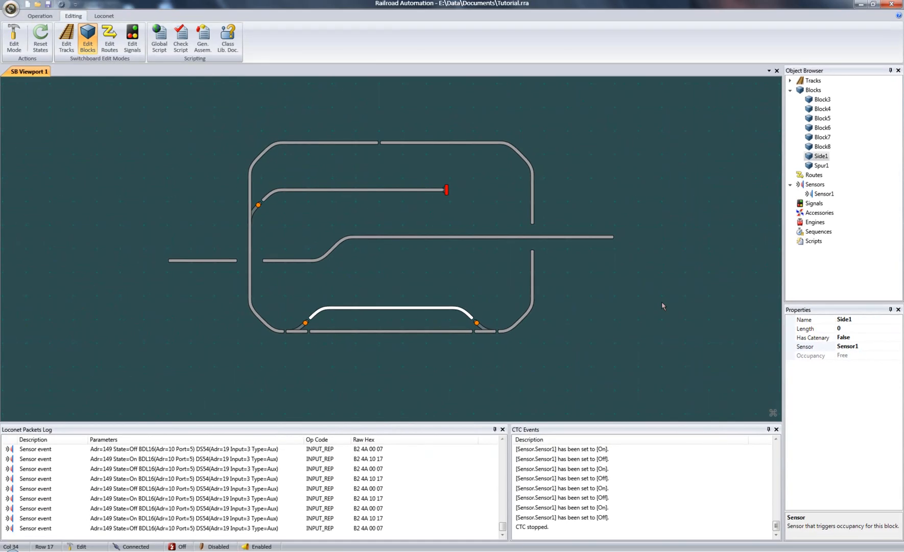
left_click(39, 16)
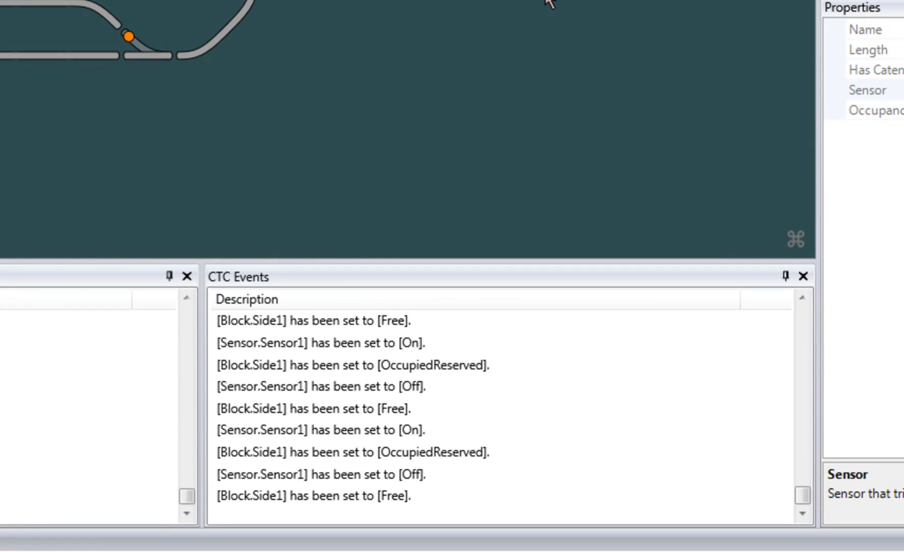
left_click(321, 342)
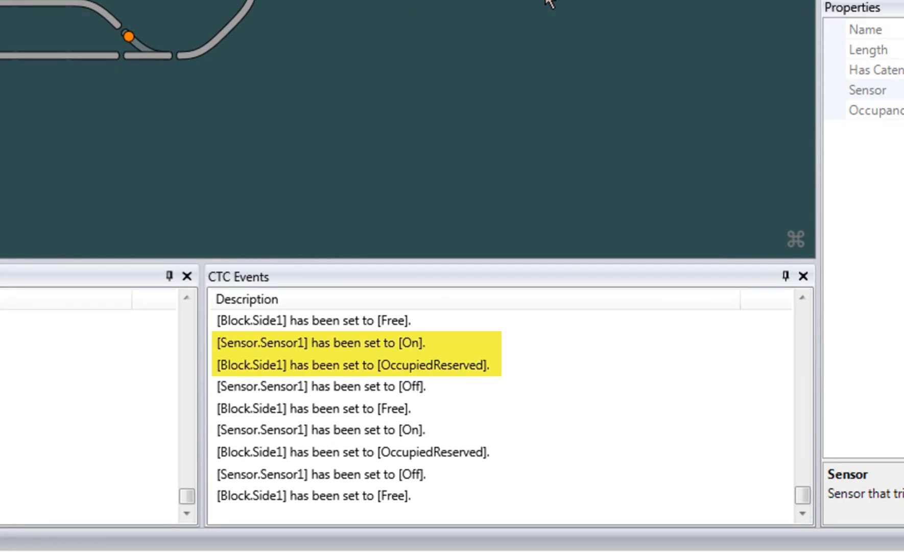